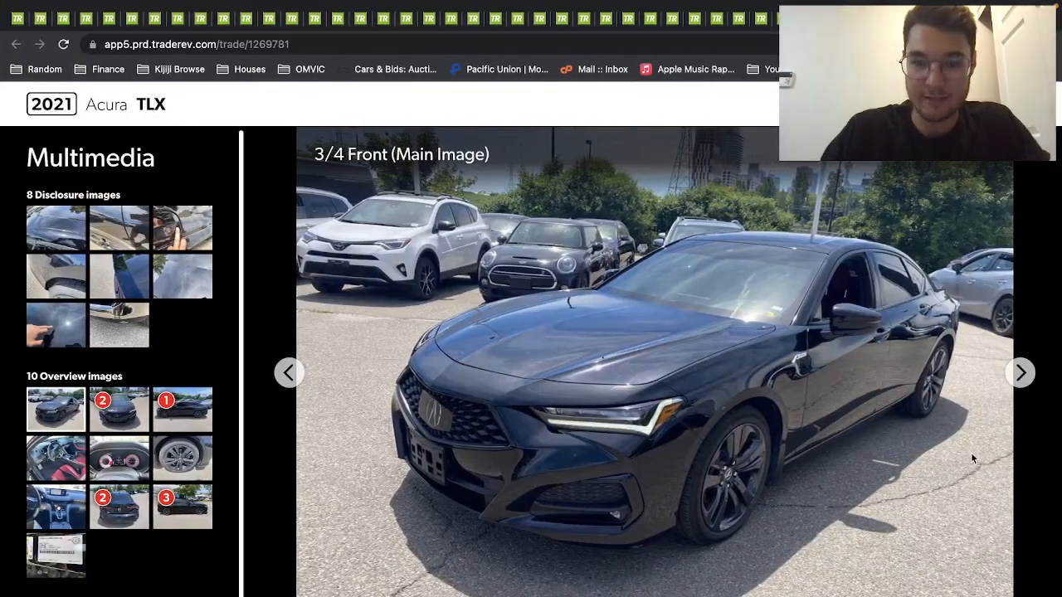
# - Advance the Acura TLX gallery to the driver-side exterior photo
pyautogui.click(183, 410)
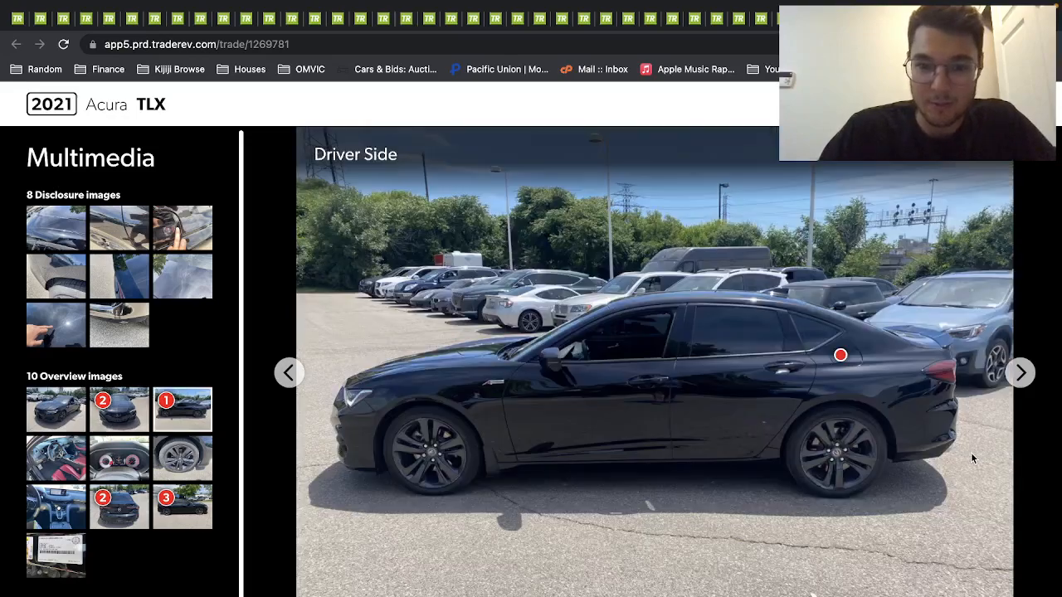
pyautogui.moveTo(499, 428)
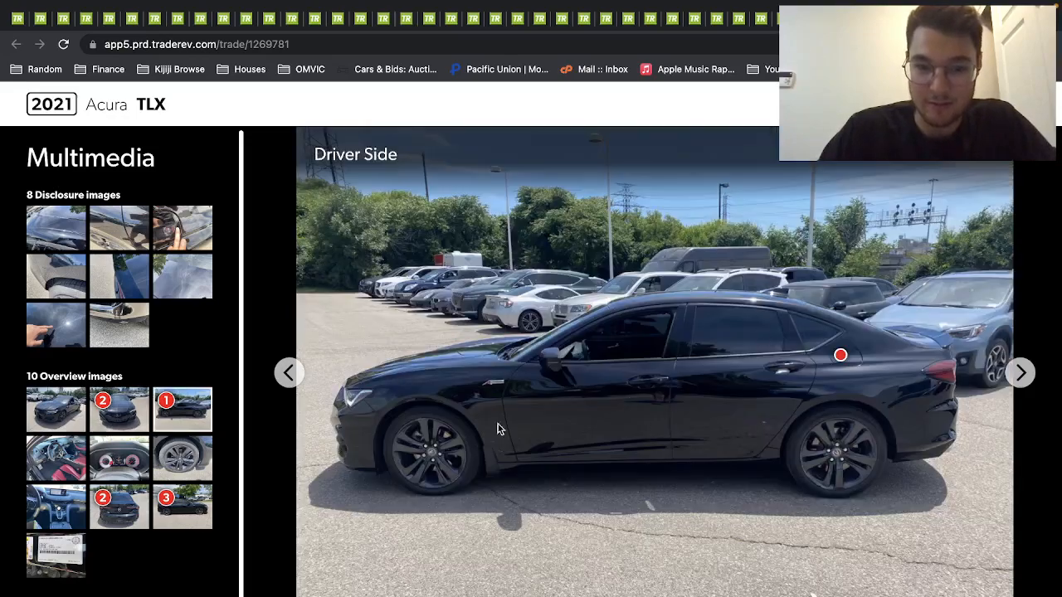
pyautogui.moveTo(882, 443)
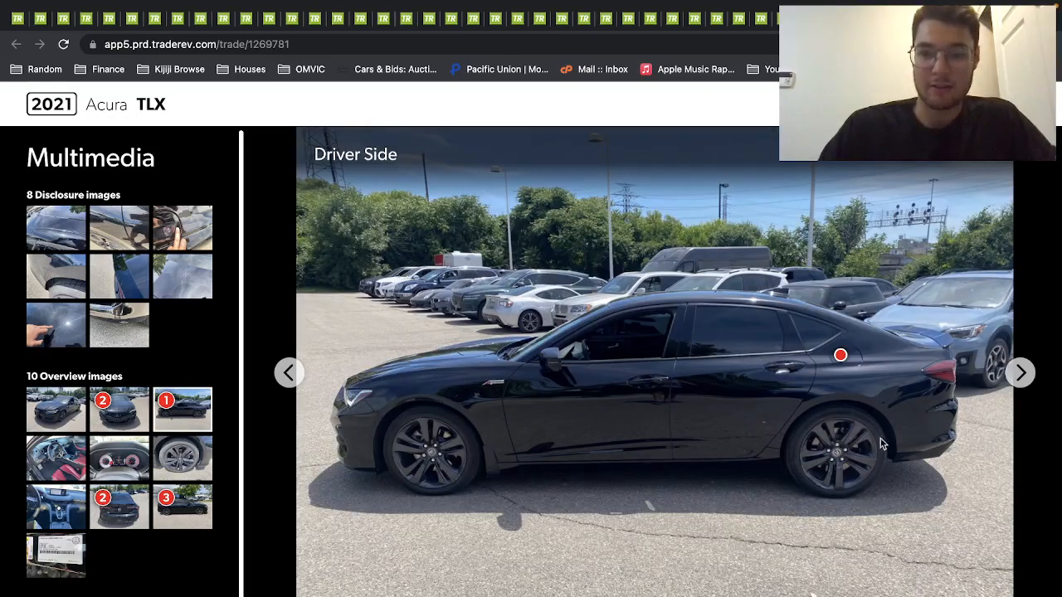
# - Step through the interior driver-side photo to the dashboard instrument cluster photo
pyautogui.click(1020, 371)
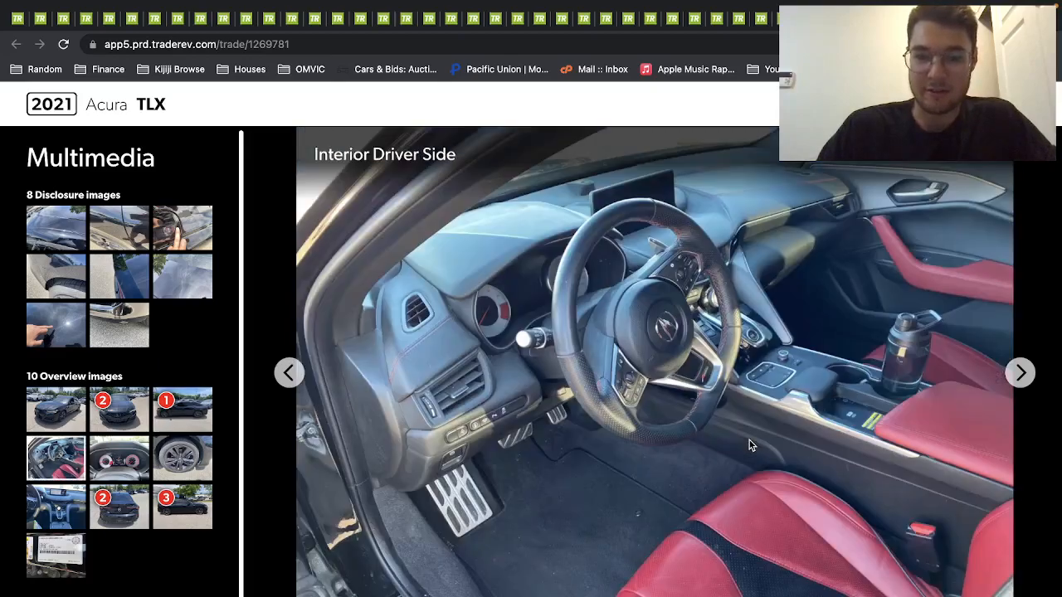
pyautogui.moveTo(718, 438)
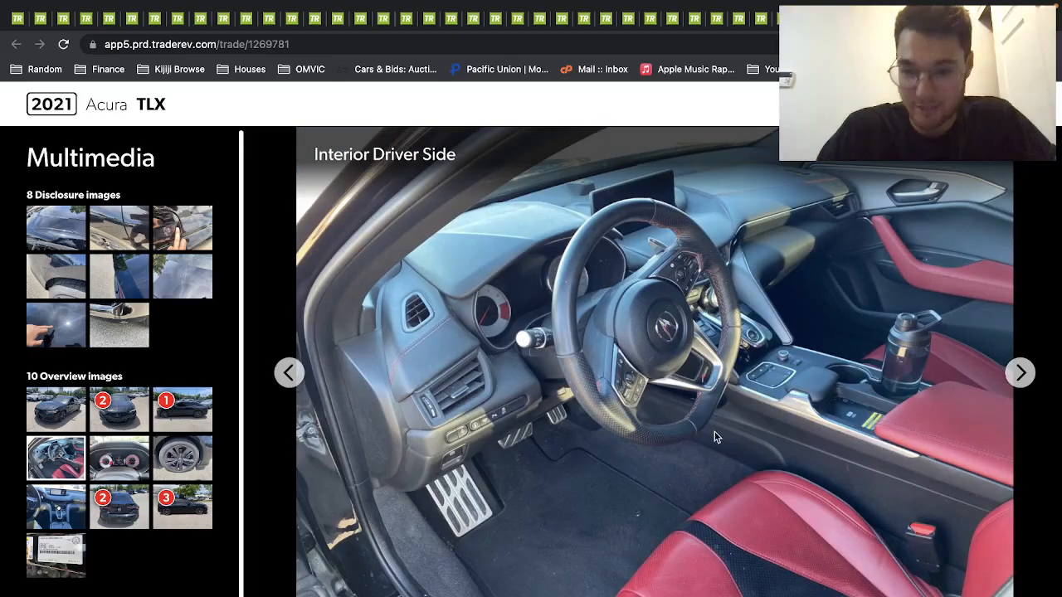
pyautogui.click(1019, 371)
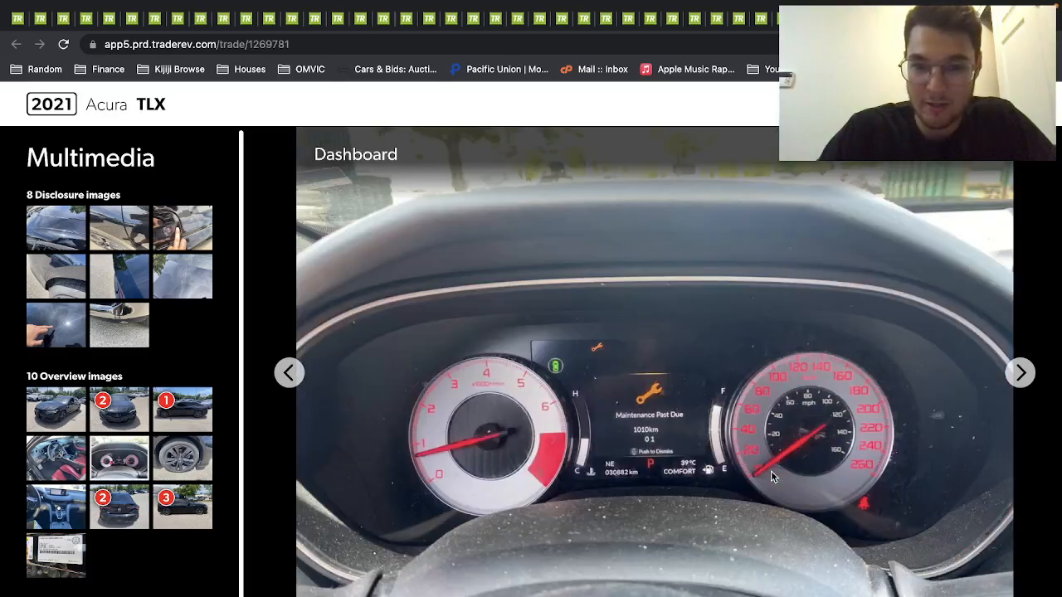
pyautogui.moveTo(626, 493)
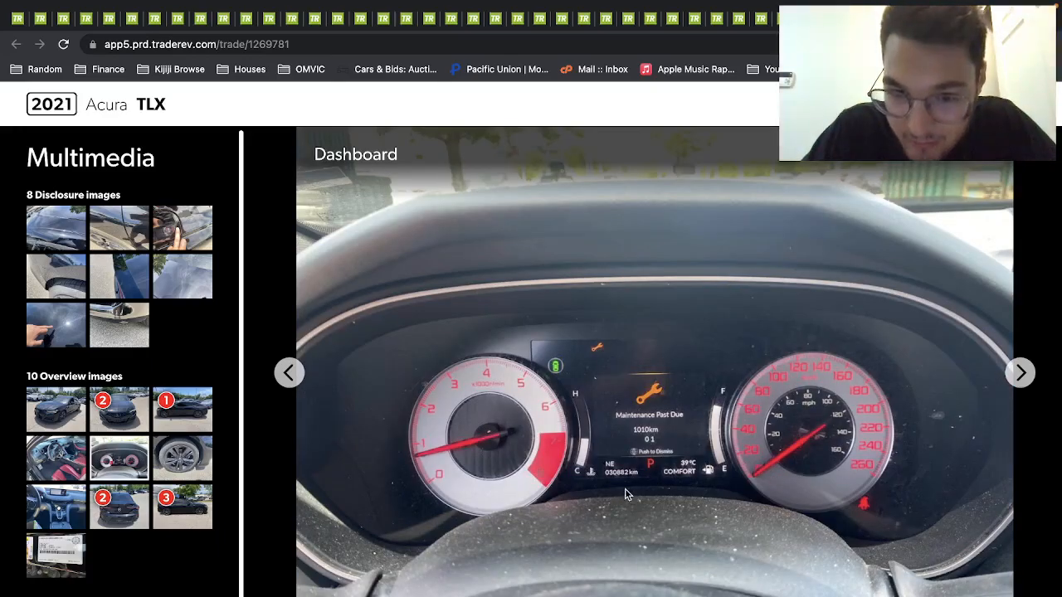
pyautogui.moveTo(630, 499)
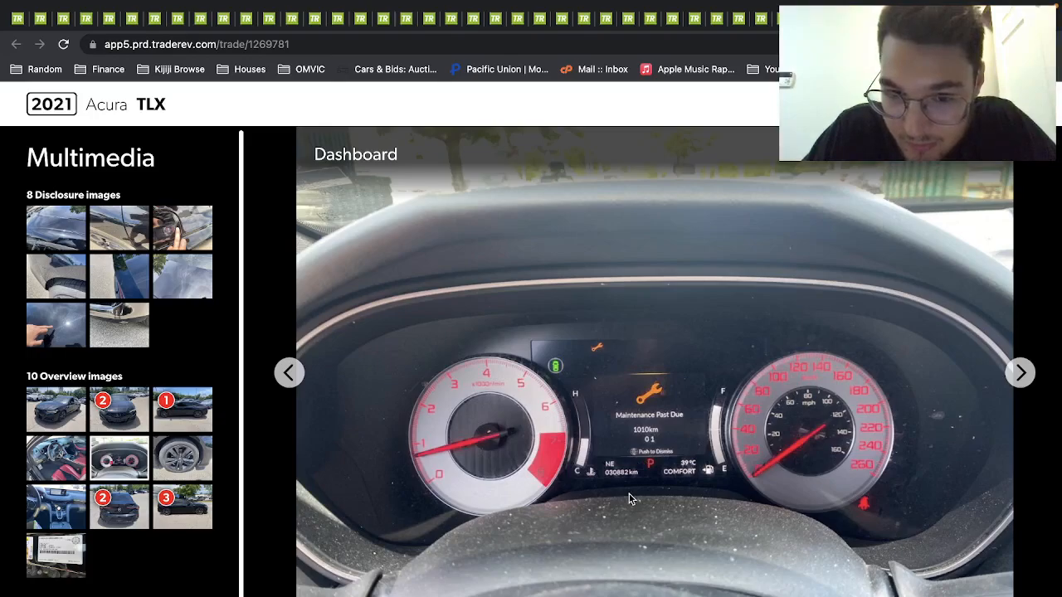
pyautogui.moveTo(709, 465)
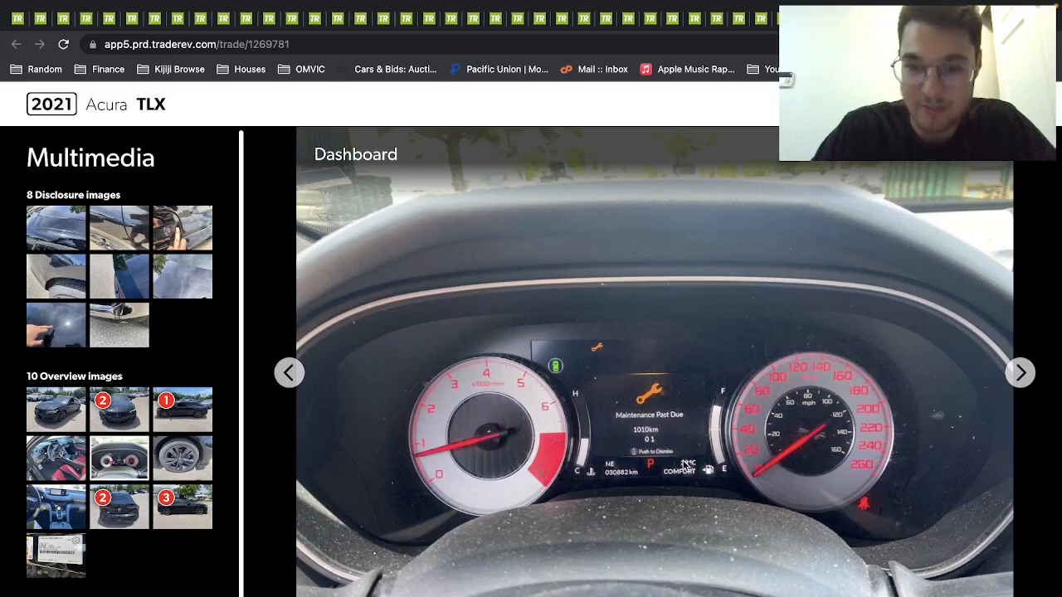
# - Advance past the rear decklid-scratch photo and door label back to the front main image
pyautogui.click(1019, 372)
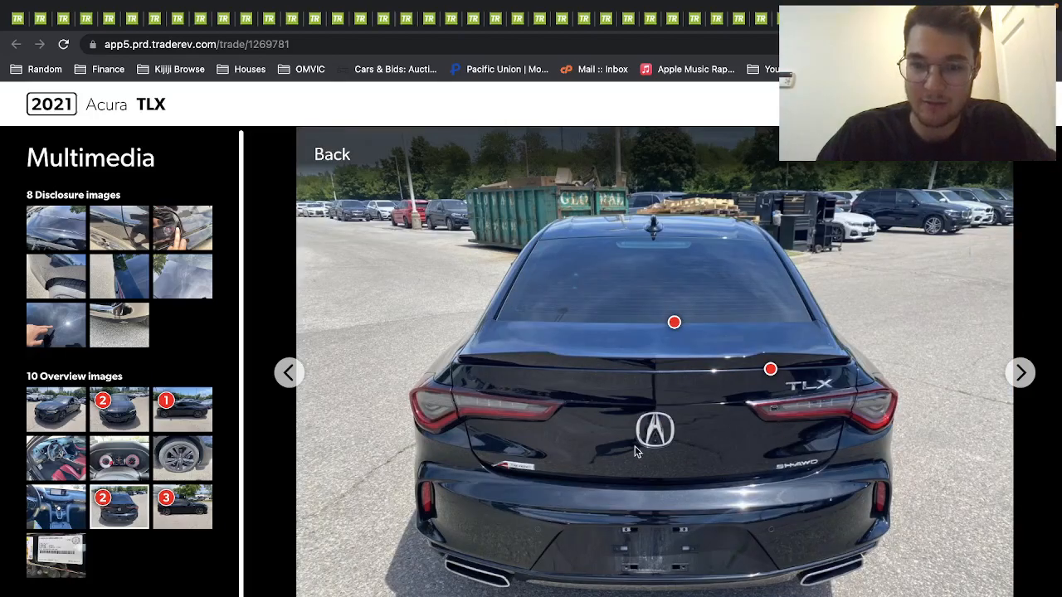
pyautogui.moveTo(769, 368)
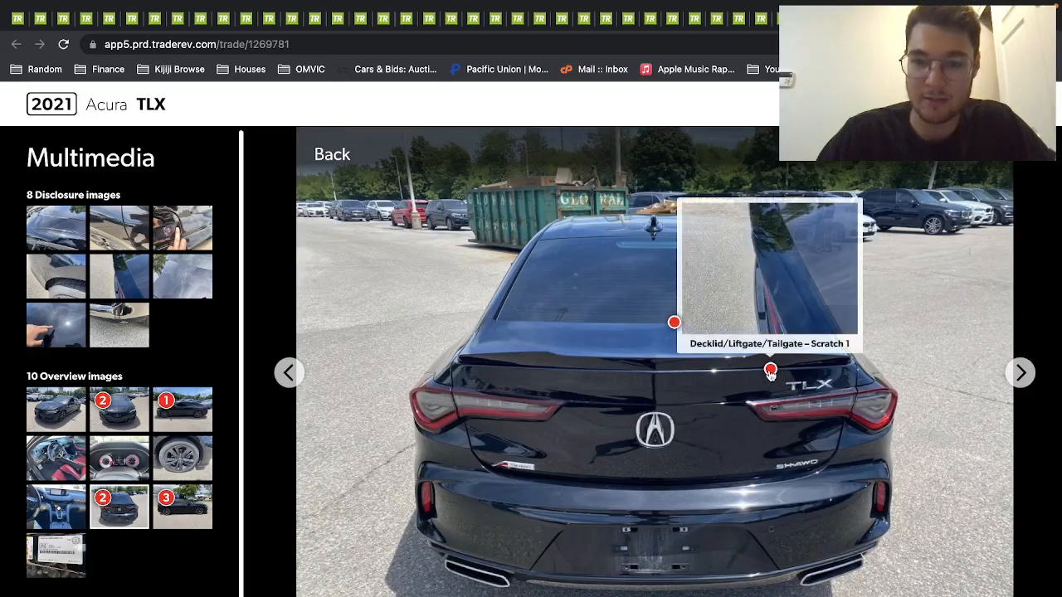
pyautogui.click(1020, 372)
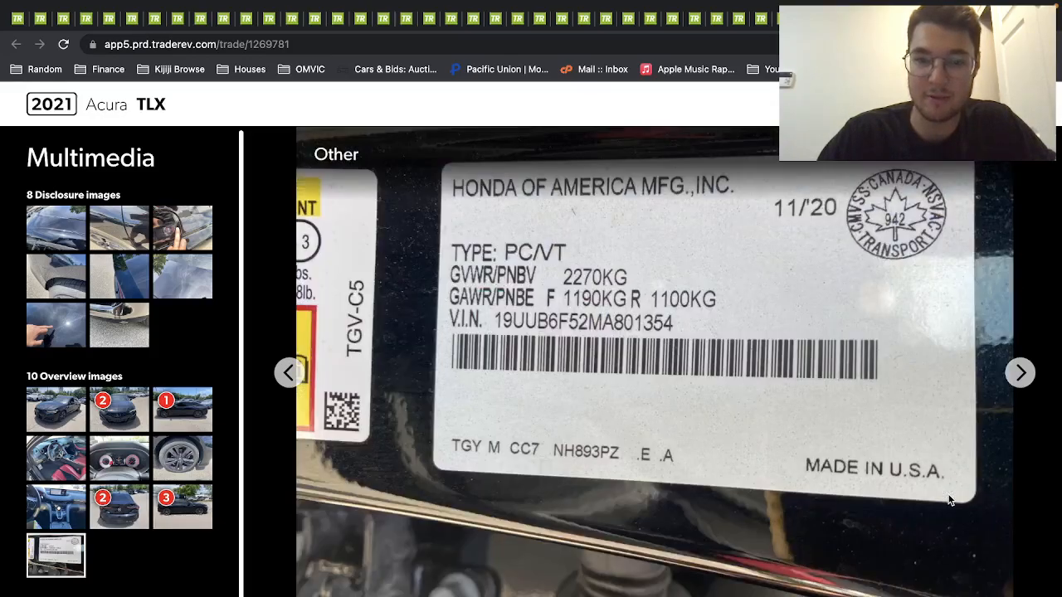
pyautogui.click(1019, 373)
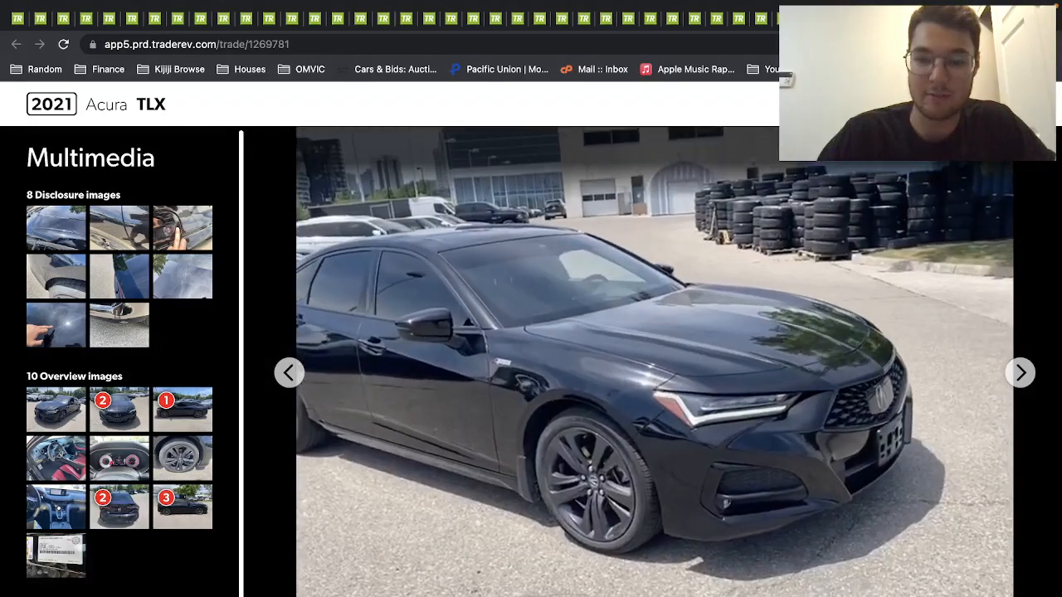